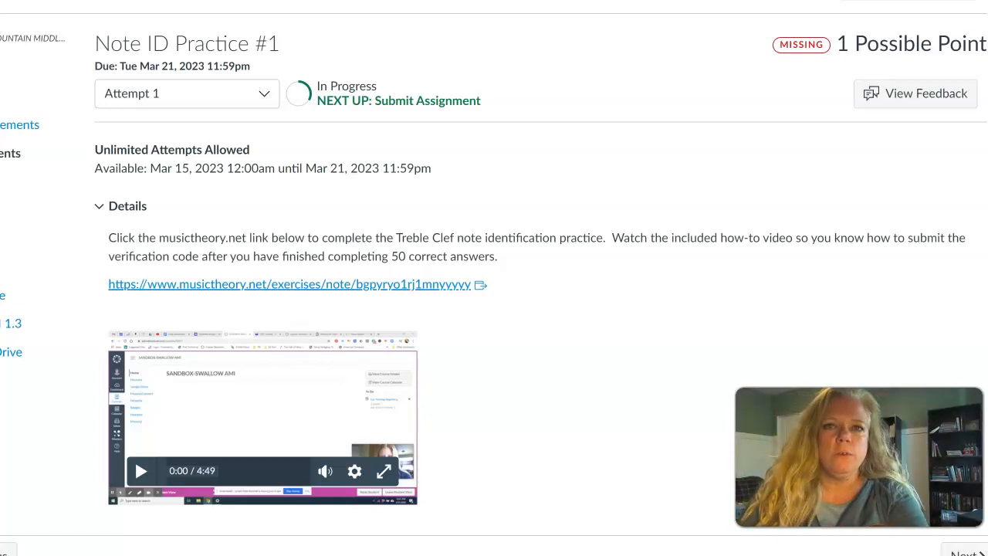
Follow the musictheory.net exercise link from the Note ID Practice #1 assignment details
{"action": "left_click", "coordinate": [289, 284]}
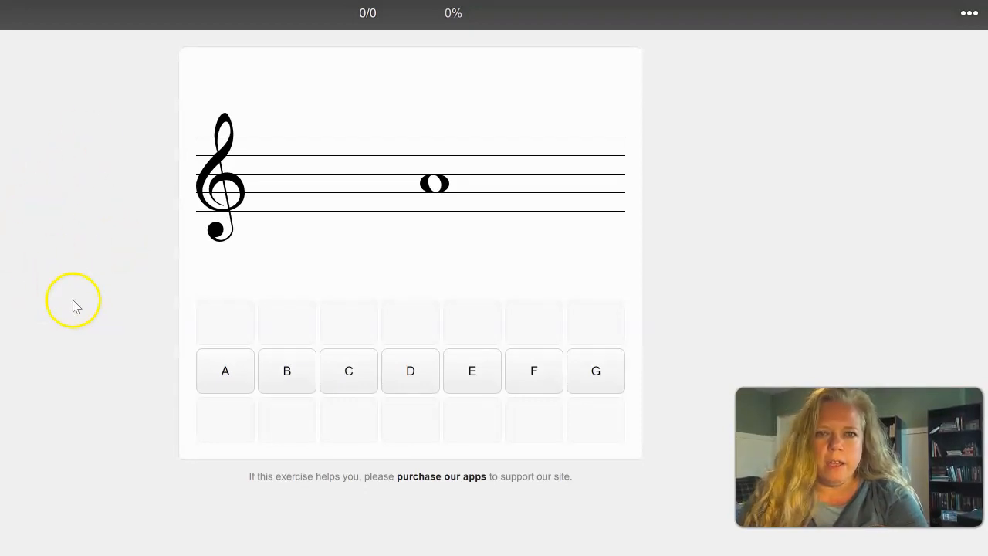
{"action": "mouse_move", "coordinate": [227, 422]}
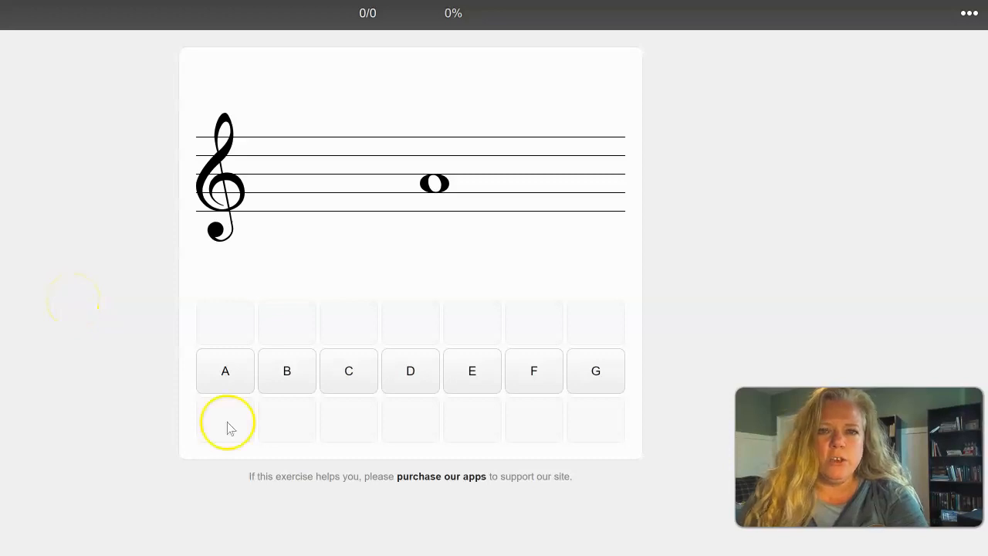
{"action": "mouse_move", "coordinate": [288, 238]}
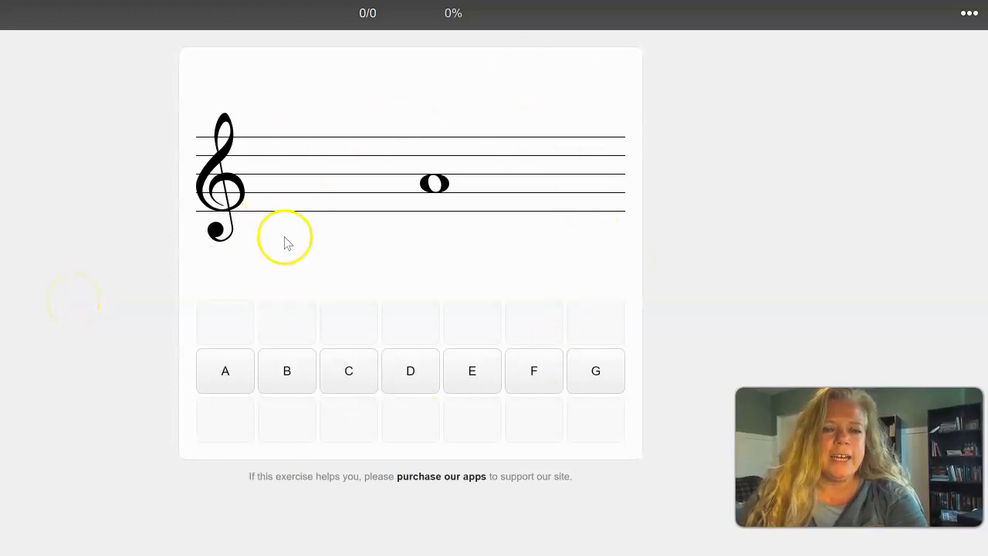
{"action": "mouse_move", "coordinate": [111, 185]}
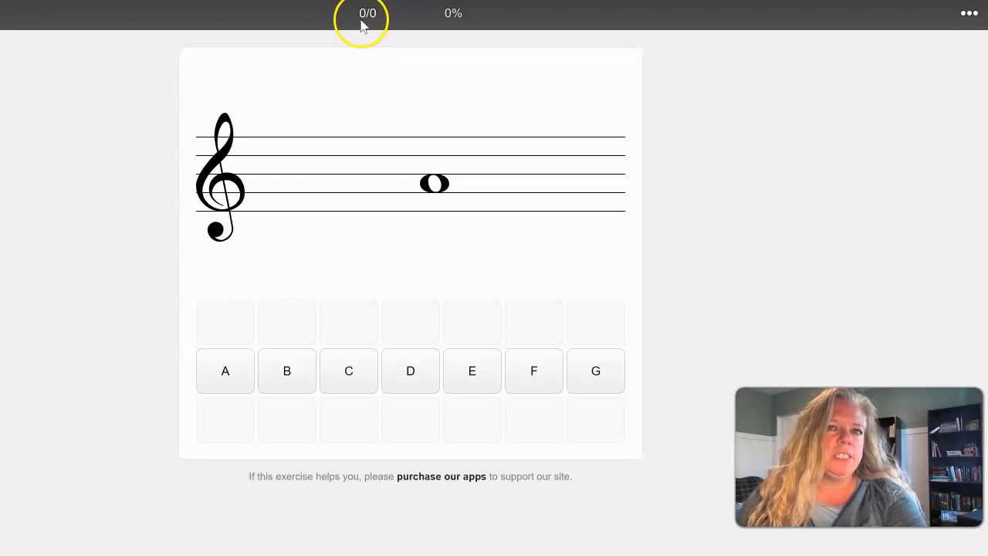
{"action": "mouse_move", "coordinate": [942, 27]}
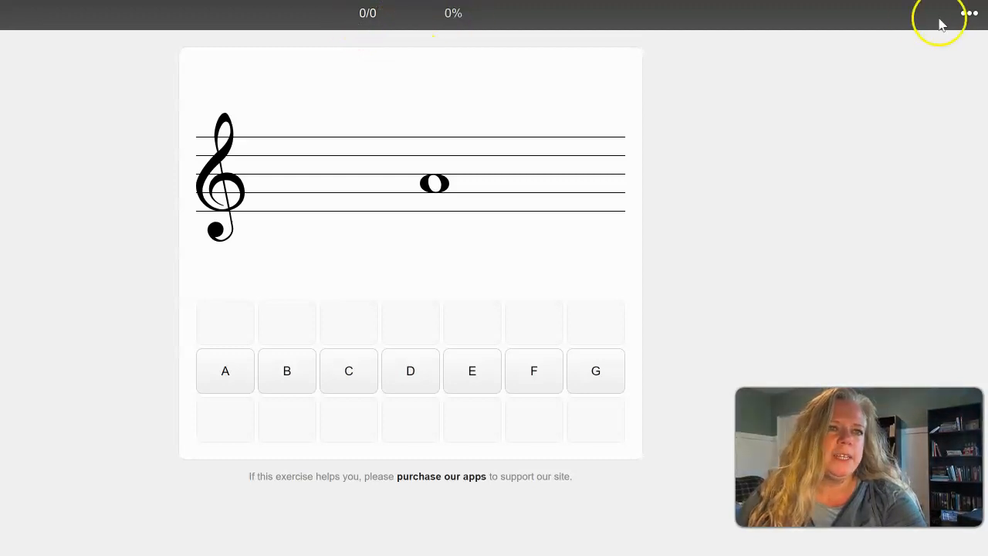
{"action": "mouse_move", "coordinate": [838, 173]}
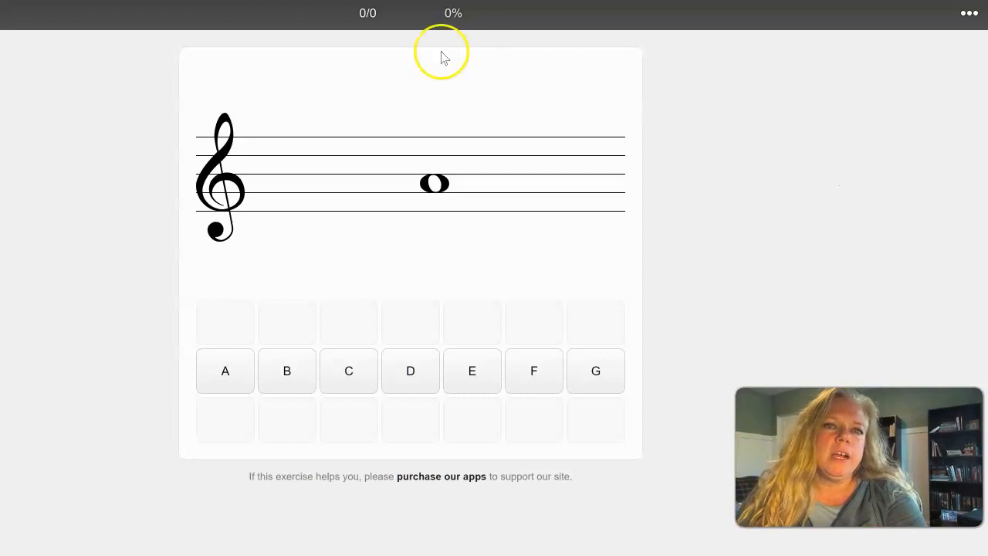
{"action": "mouse_move", "coordinate": [392, 37]}
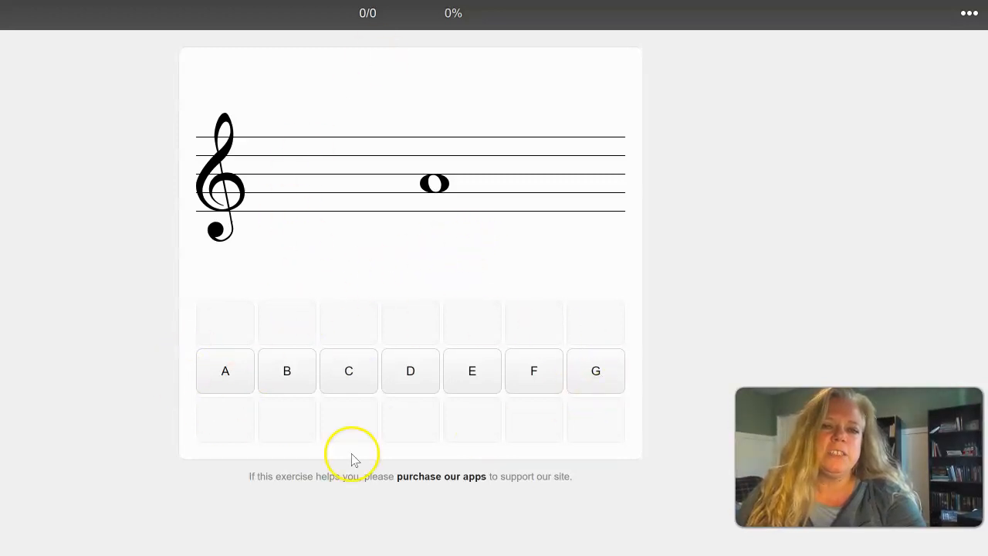
{"action": "mouse_move", "coordinate": [171, 153]}
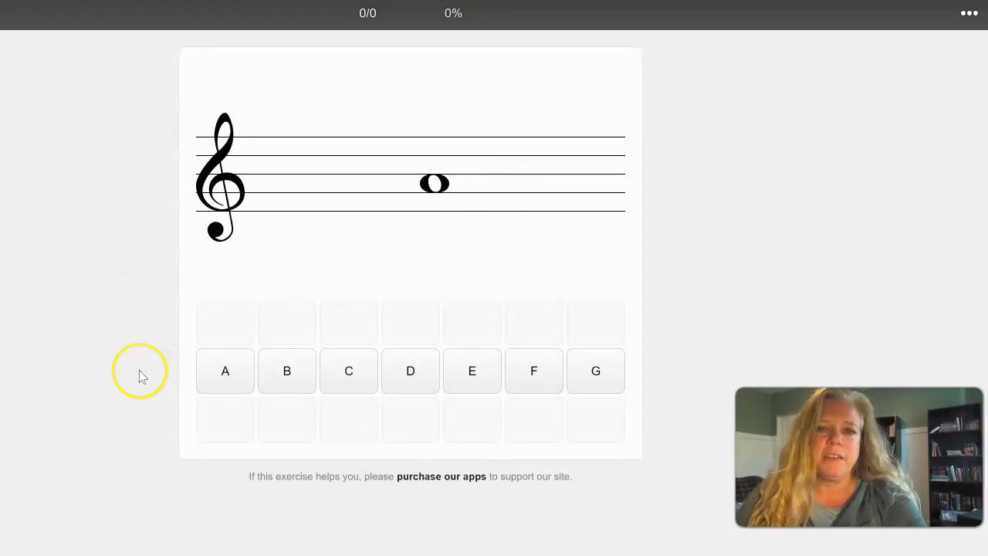
{"action": "mouse_move", "coordinate": [426, 204]}
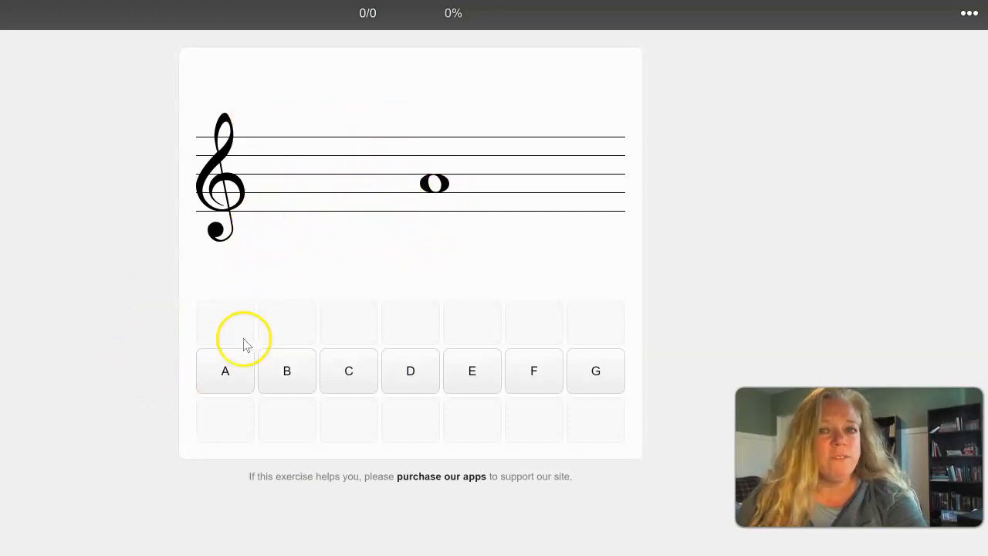
Name the notes A, F (after three wrong guesses), D, B and the next one shown
{"action": "left_click", "coordinate": [226, 370]}
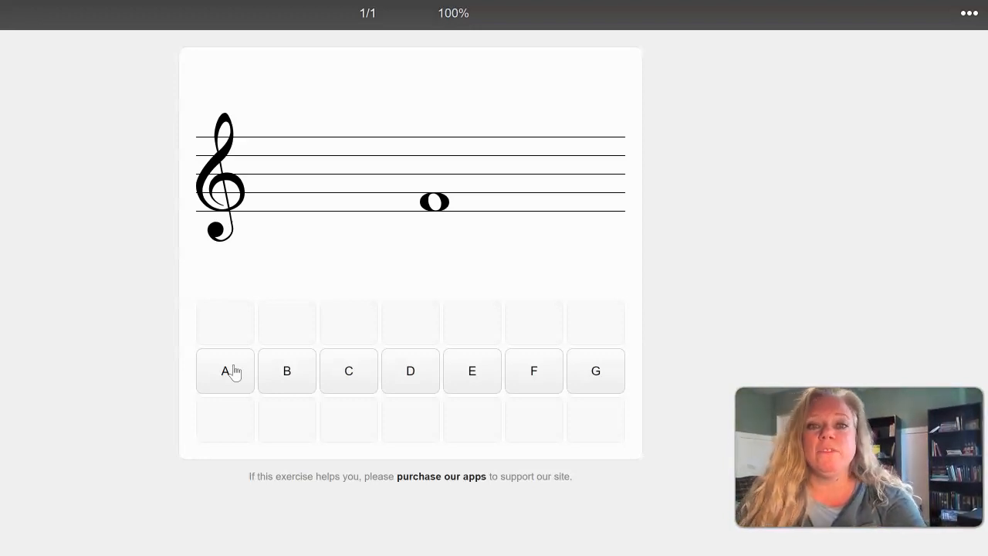
{"action": "left_click", "coordinate": [225, 371]}
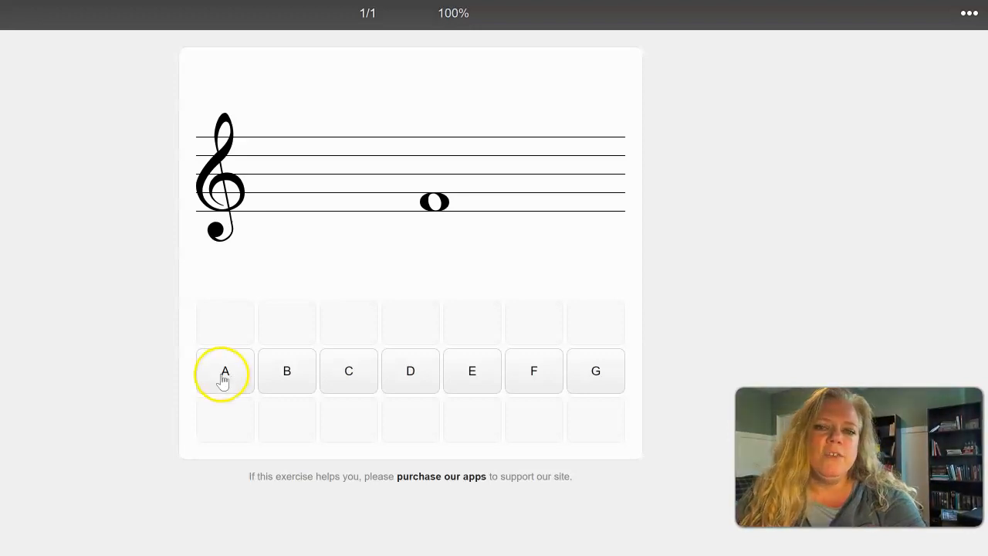
{"action": "left_click", "coordinate": [287, 371]}
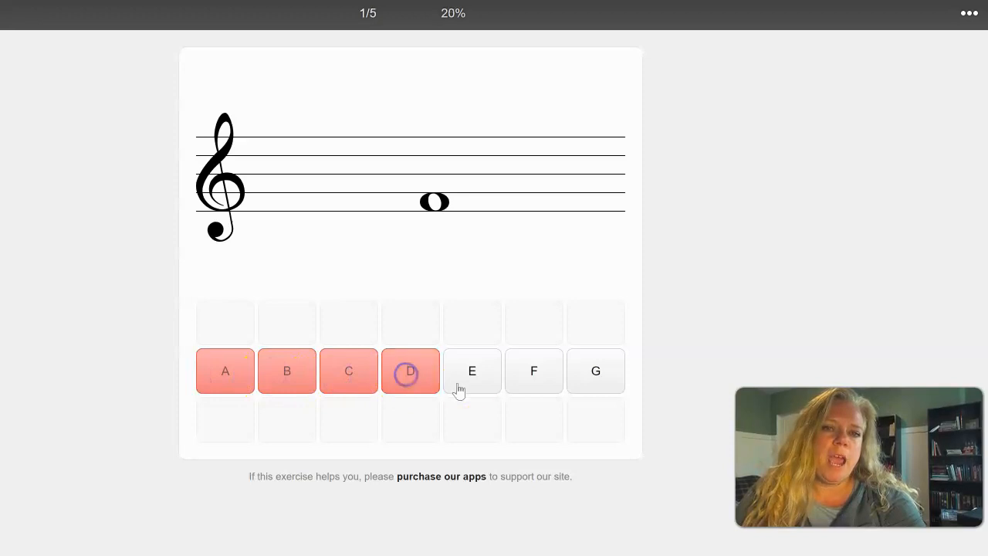
{"action": "left_click", "coordinate": [472, 370]}
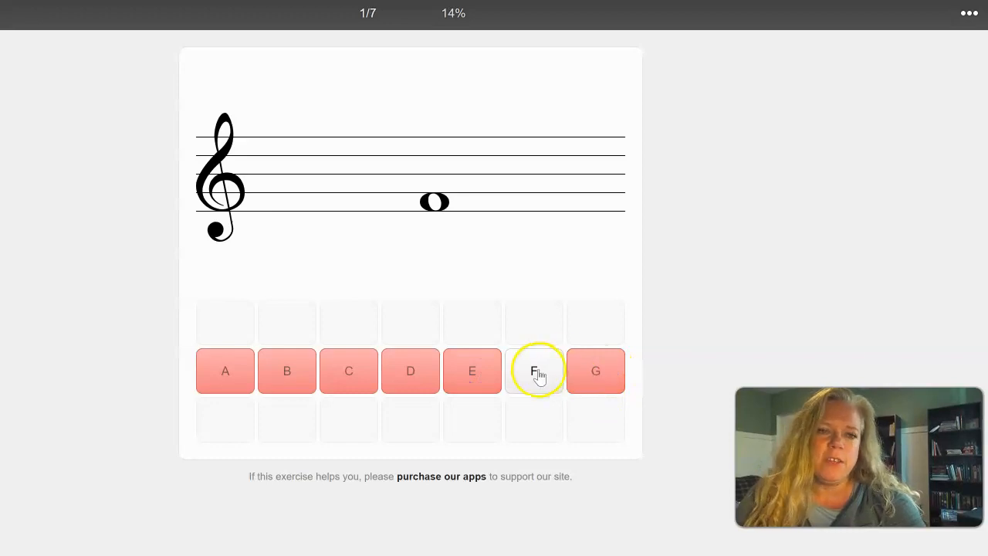
{"action": "left_click", "coordinate": [535, 371]}
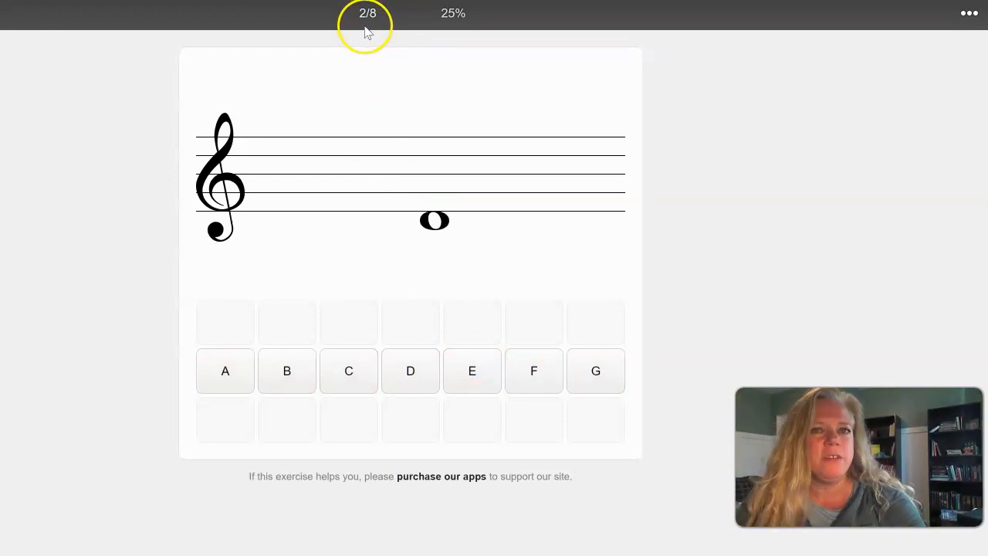
{"action": "mouse_move", "coordinate": [170, 96]}
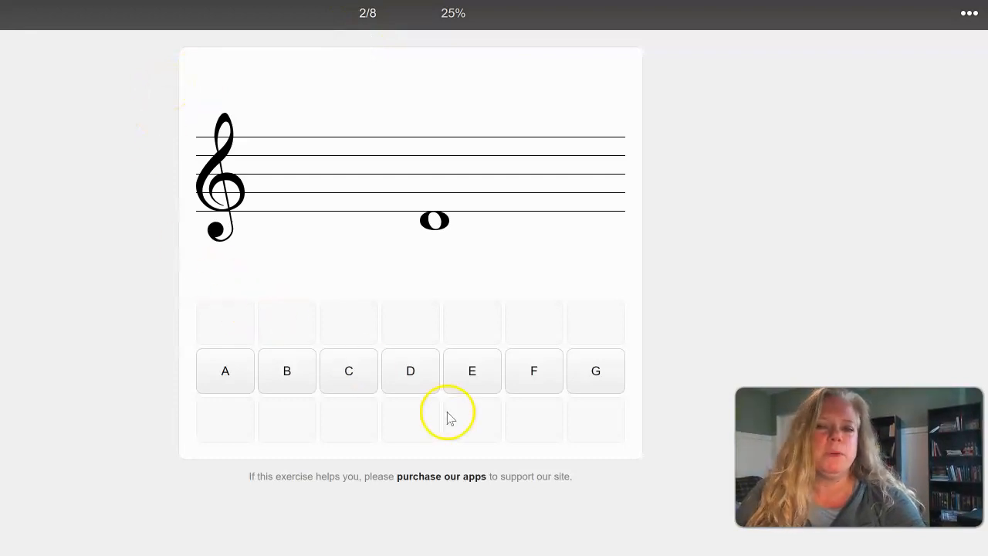
{"action": "left_click", "coordinate": [411, 371]}
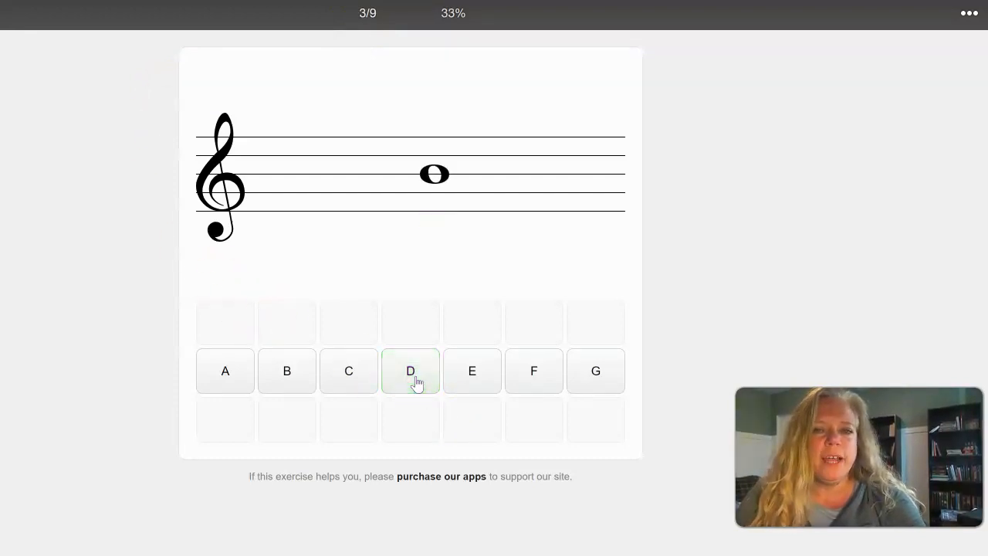
{"action": "left_click", "coordinate": [411, 371]}
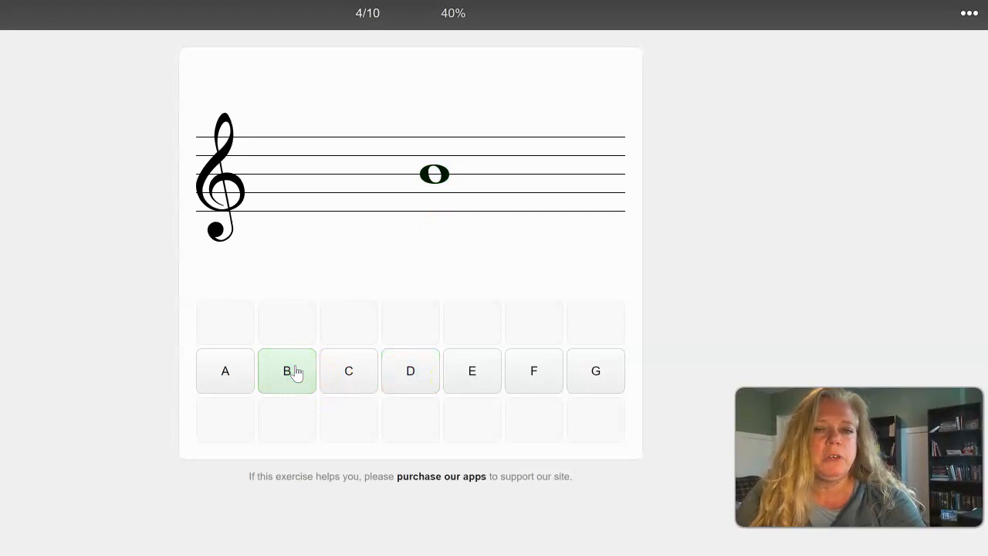
{"action": "left_click", "coordinate": [411, 370]}
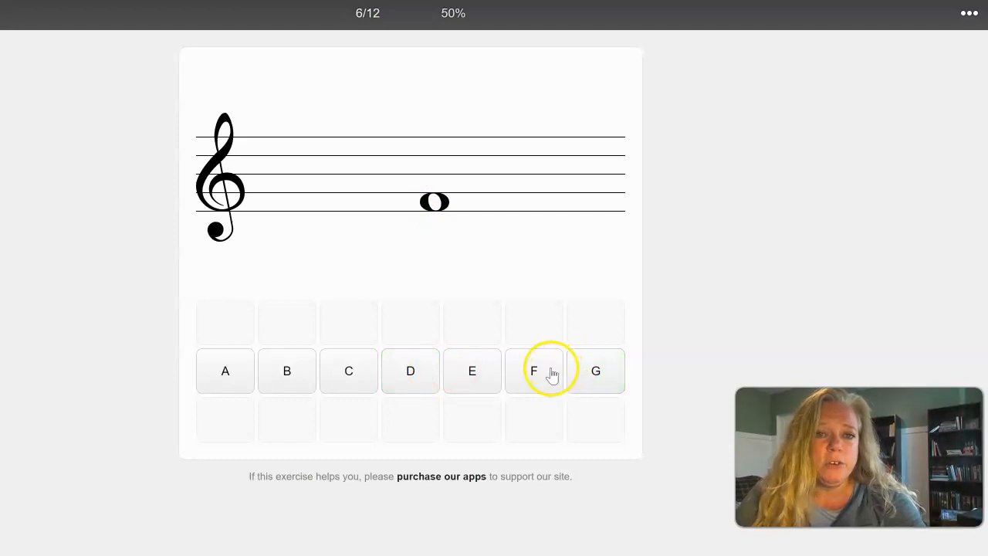
Name the following notes F, A, B, C, C, F and A, reaching 14/20
{"action": "left_click", "coordinate": [535, 371]}
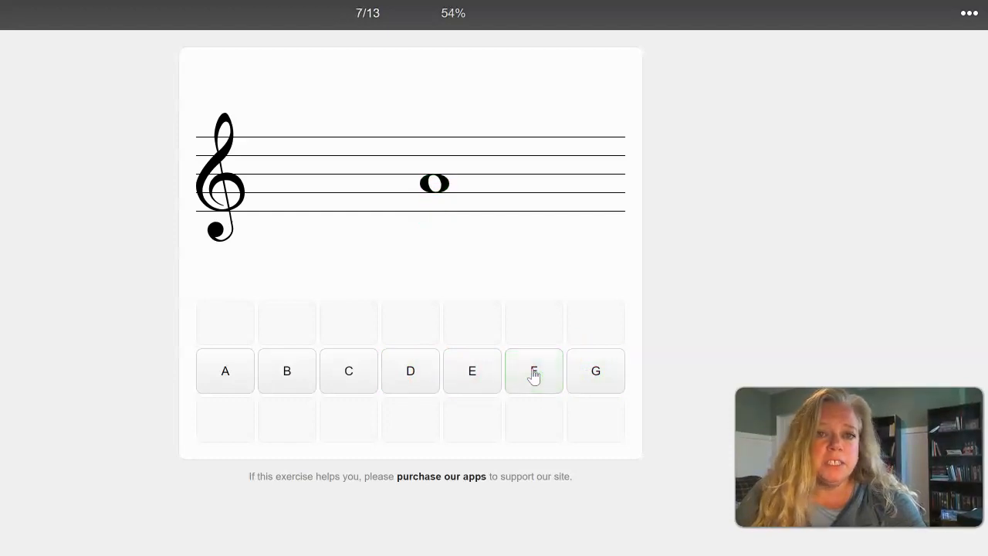
{"action": "left_click", "coordinate": [534, 370]}
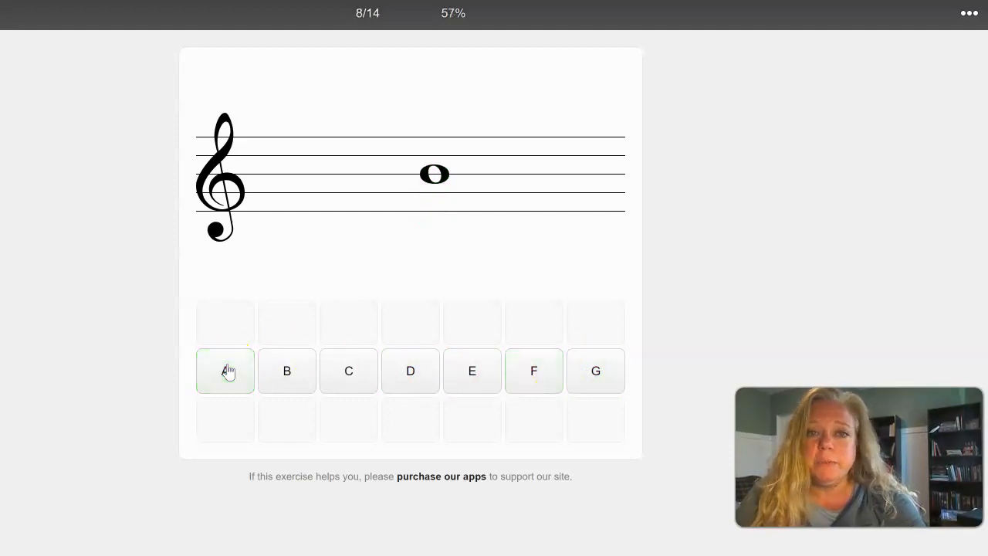
{"action": "left_click", "coordinate": [287, 371]}
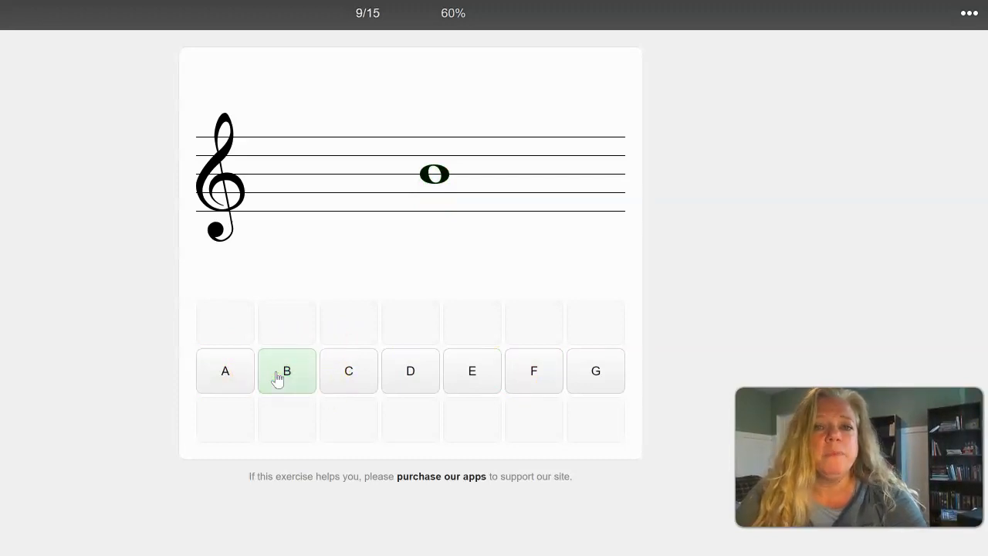
{"action": "left_click", "coordinate": [225, 371]}
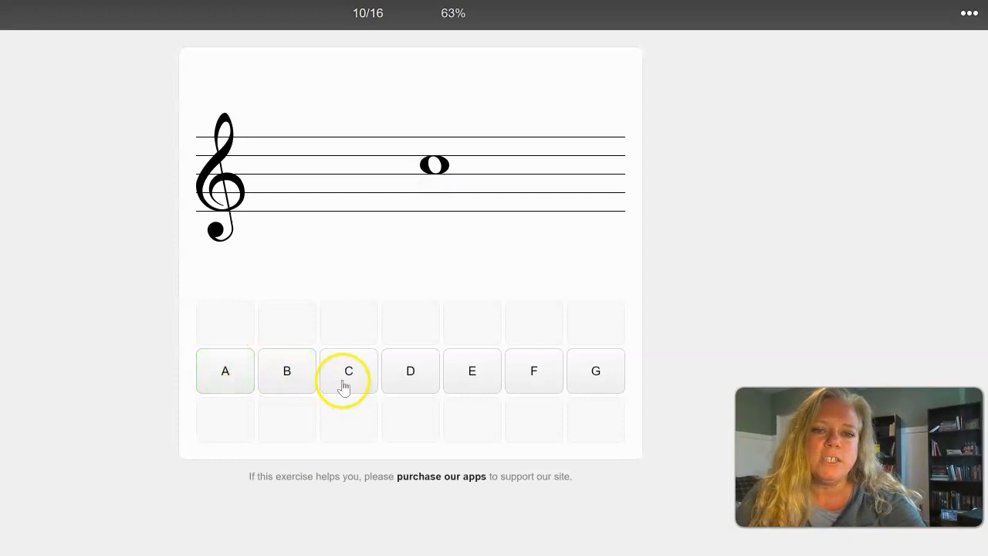
{"action": "left_click", "coordinate": [349, 371]}
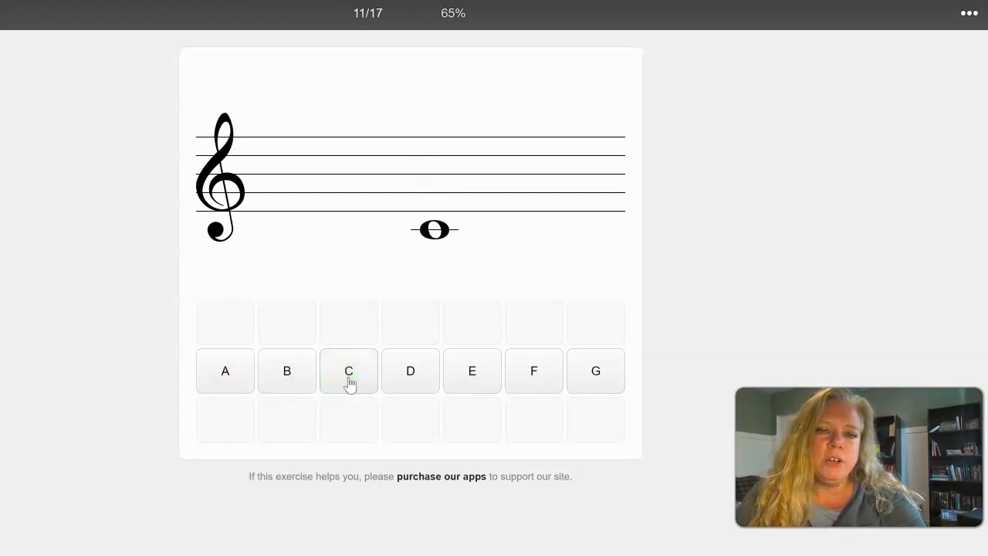
{"action": "left_click", "coordinate": [349, 370]}
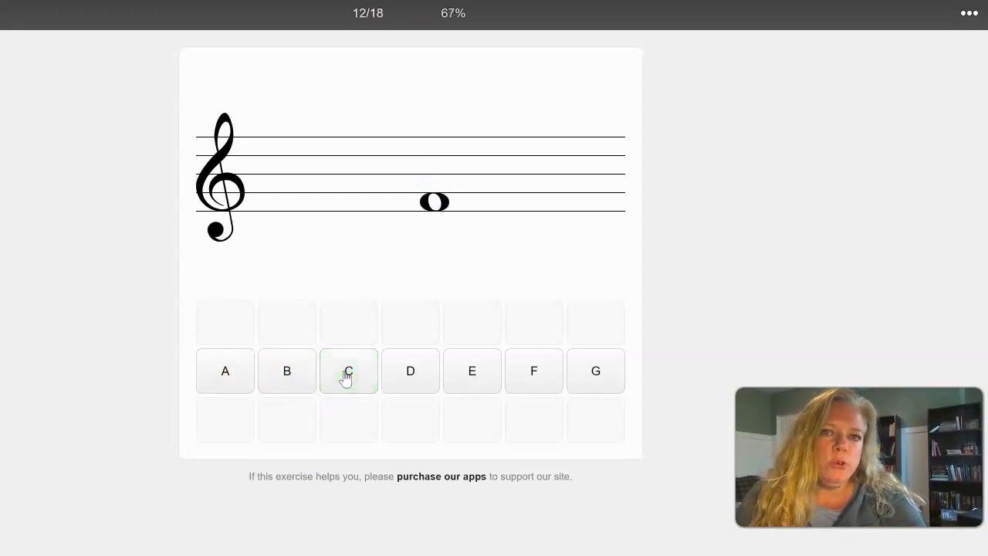
{"action": "left_click", "coordinate": [349, 370]}
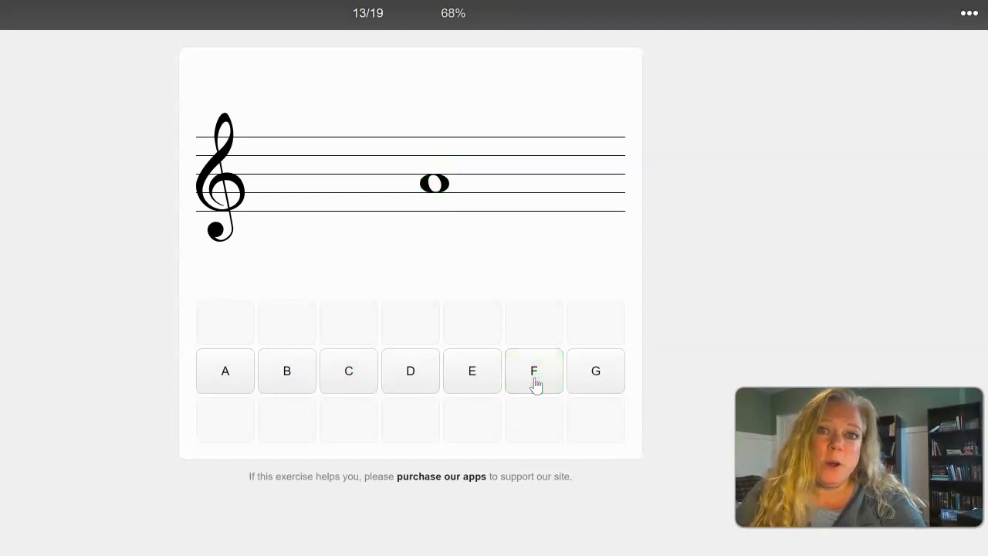
{"action": "left_click", "coordinate": [225, 371]}
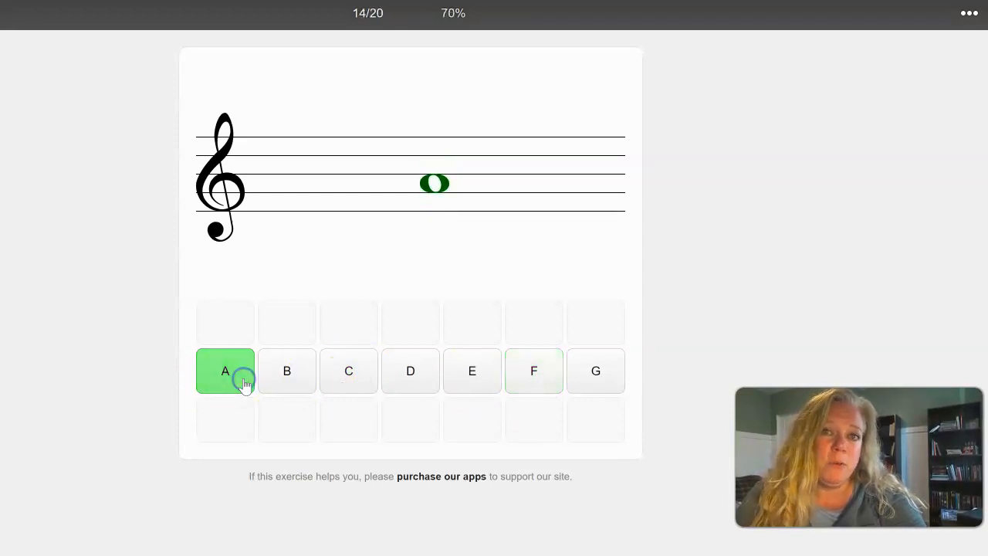
Answer the next notes including C, E and B to bring the score to 20/26
{"action": "left_click", "coordinate": [534, 371]}
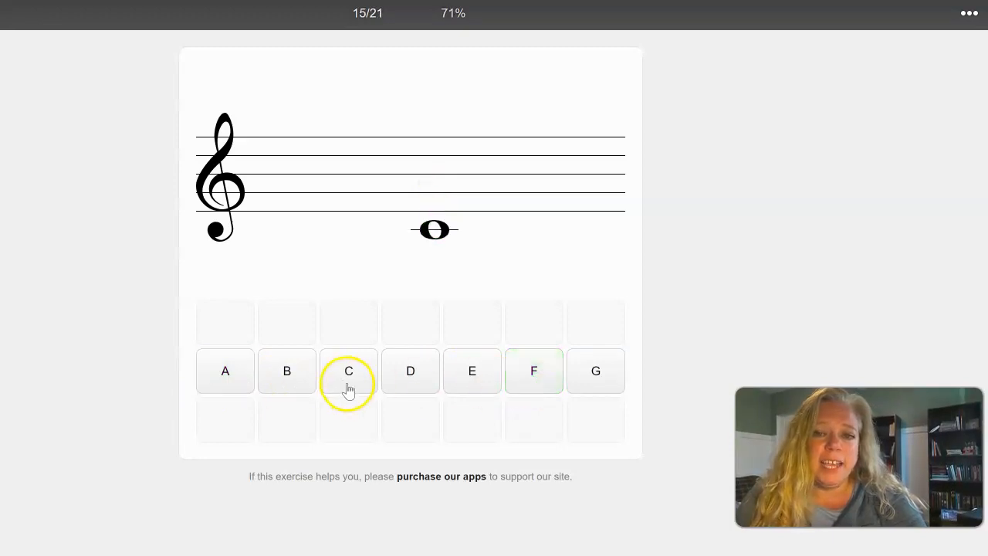
{"action": "left_click", "coordinate": [349, 371]}
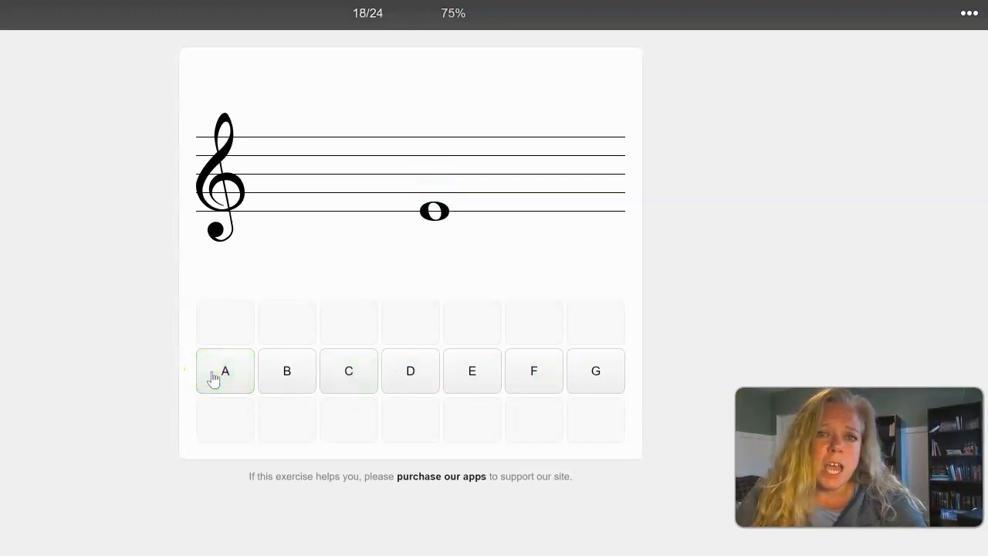
{"action": "left_click", "coordinate": [225, 371]}
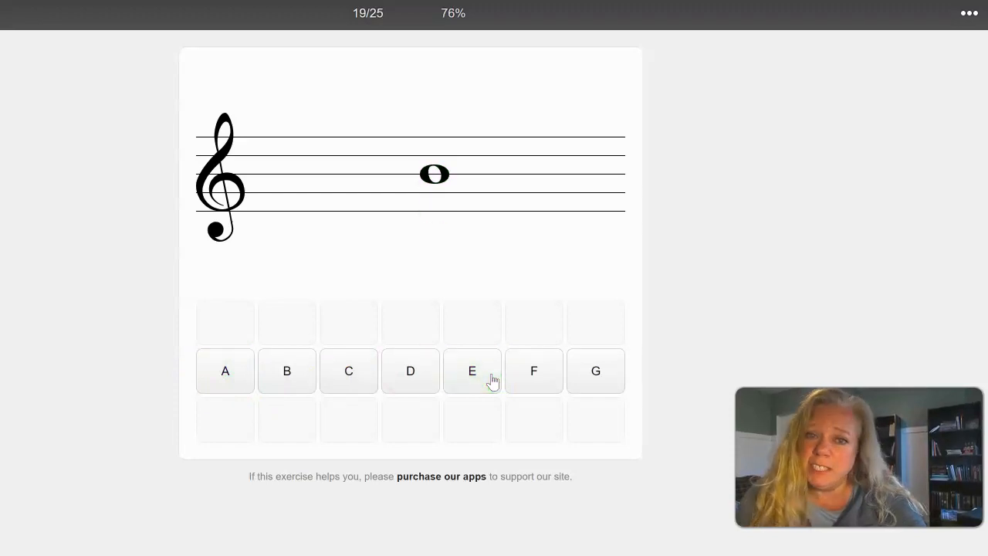
{"action": "left_click", "coordinate": [287, 370]}
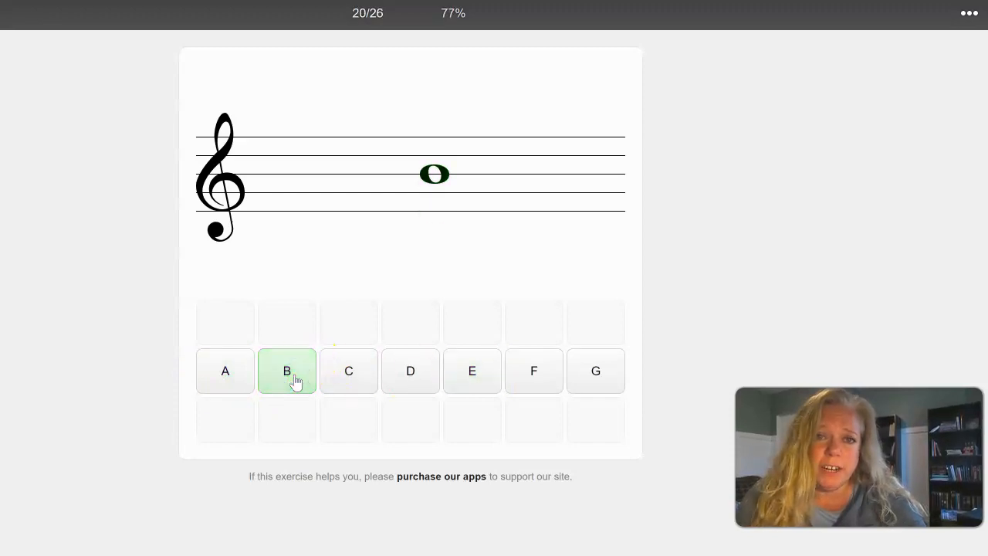
{"action": "left_click", "coordinate": [287, 371]}
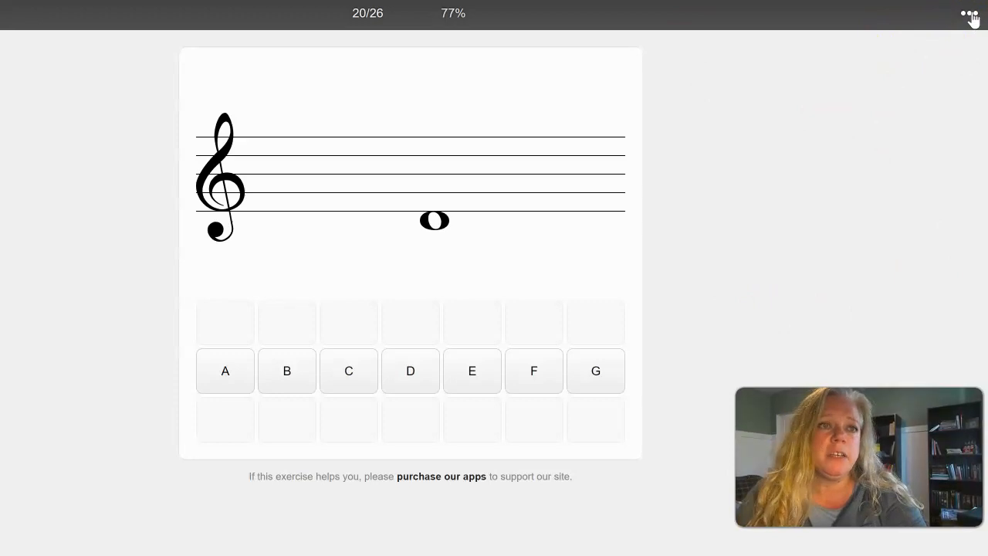
Show the progress report listing Note Identification at 20/26 (77%) from the ••• menu
{"action": "left_click", "coordinate": [970, 17]}
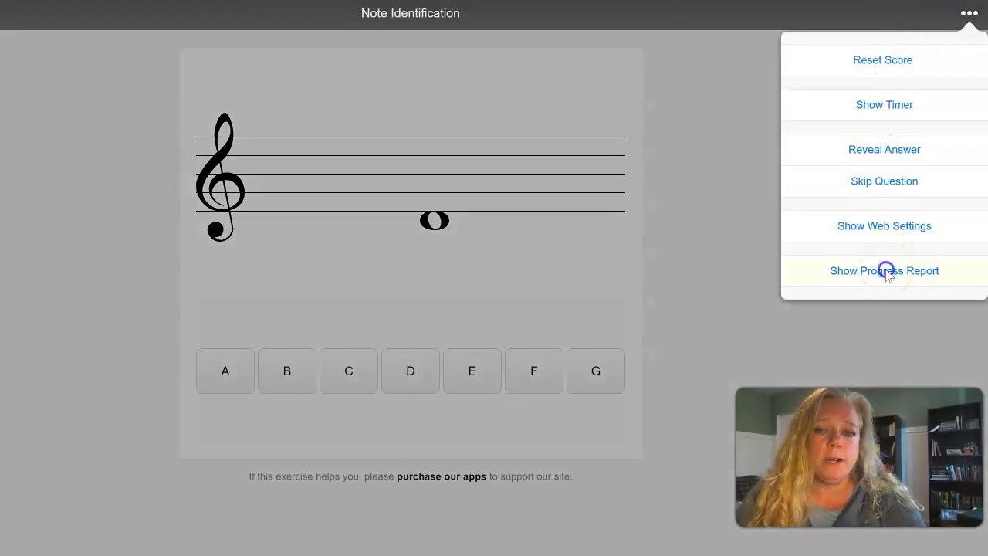
{"action": "left_click", "coordinate": [883, 271]}
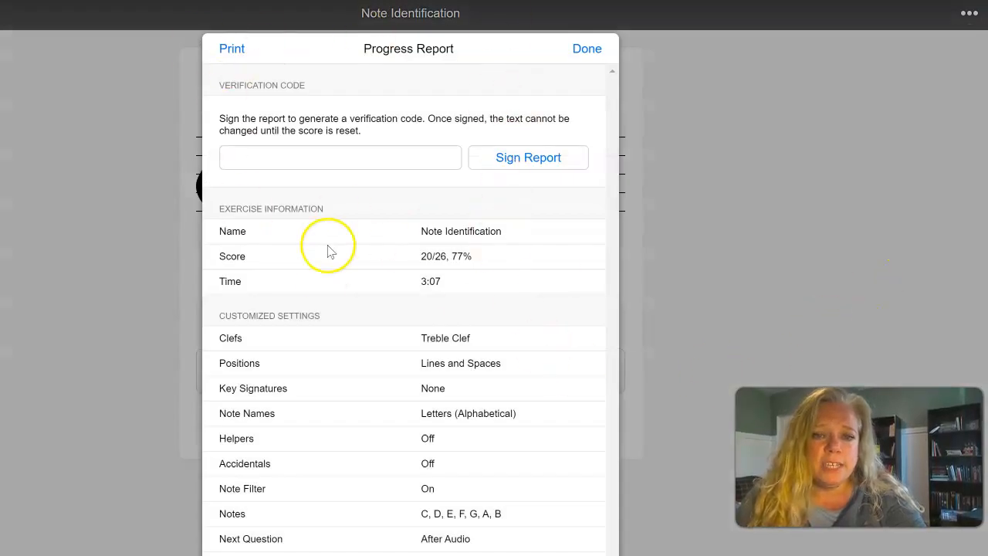
{"action": "mouse_move", "coordinate": [487, 330]}
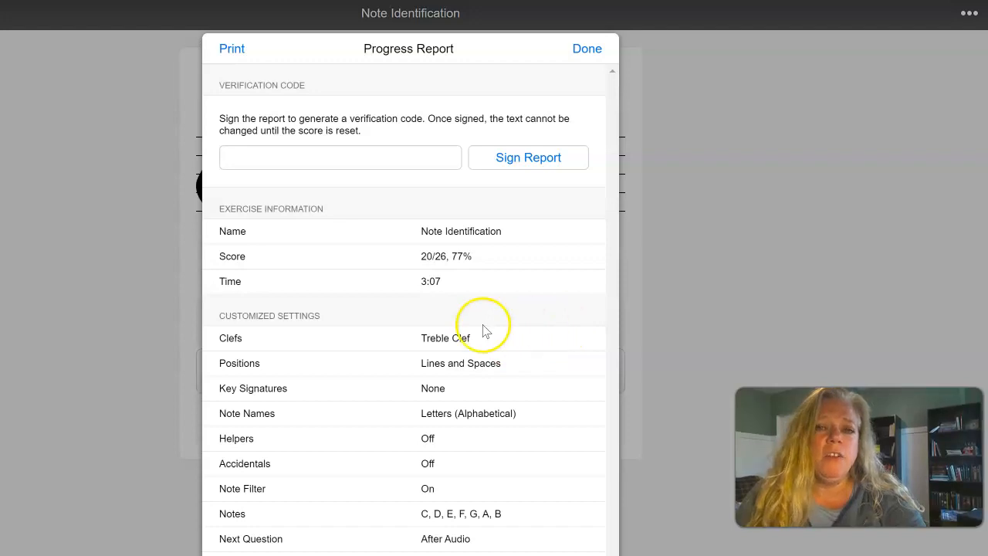
{"action": "mouse_move", "coordinate": [553, 261]}
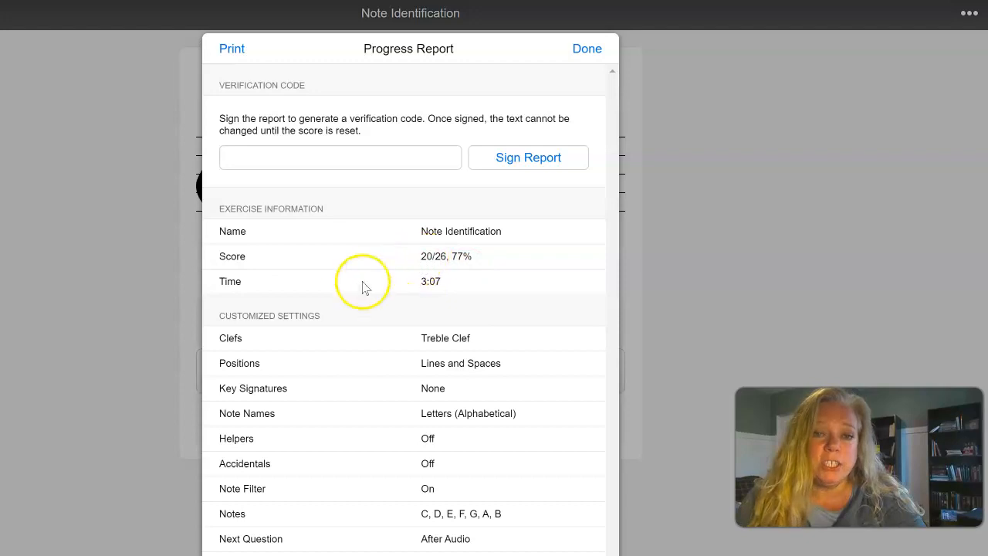
{"action": "mouse_move", "coordinate": [420, 219]}
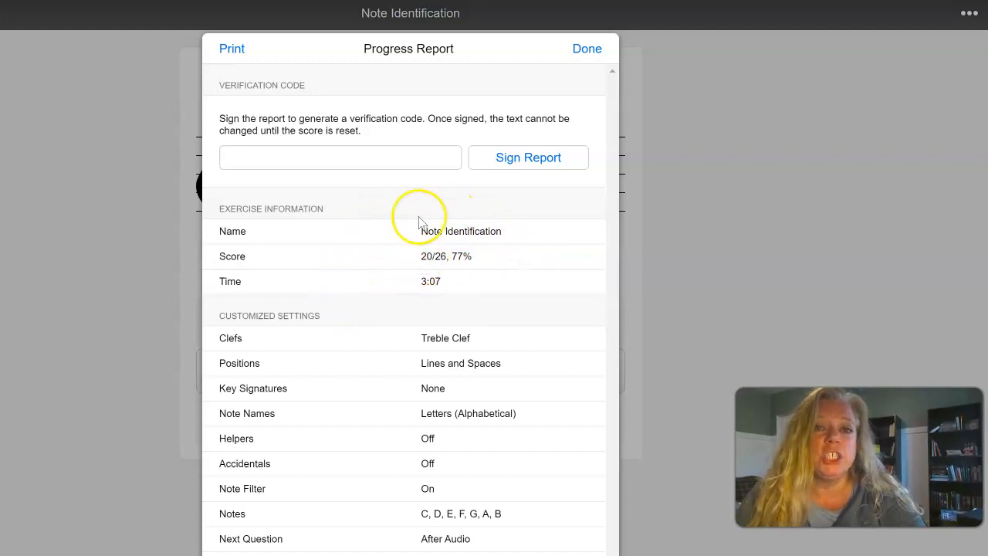
{"action": "mouse_move", "coordinate": [348, 405]}
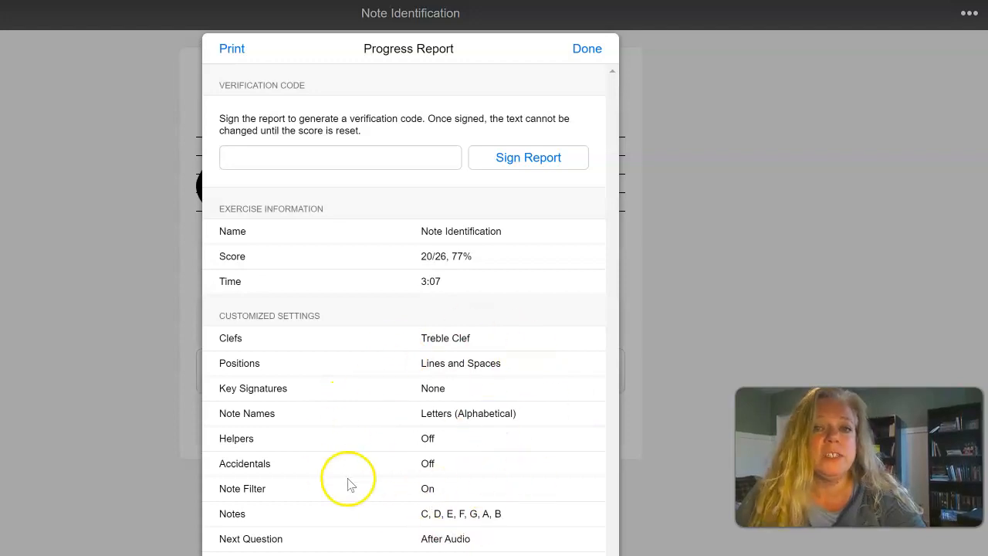
{"action": "mouse_move", "coordinate": [343, 324]}
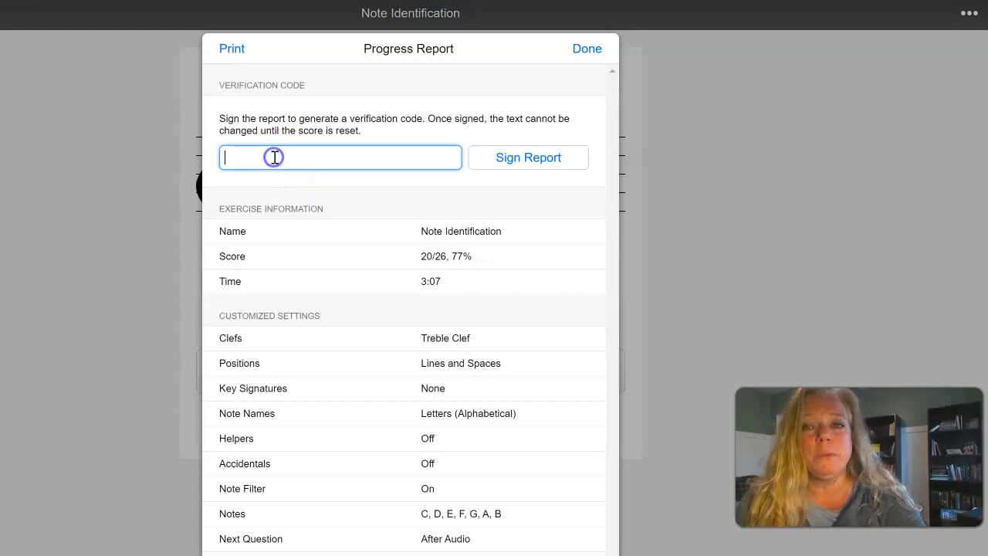
{"action": "type", "text": "Ami Sw"}
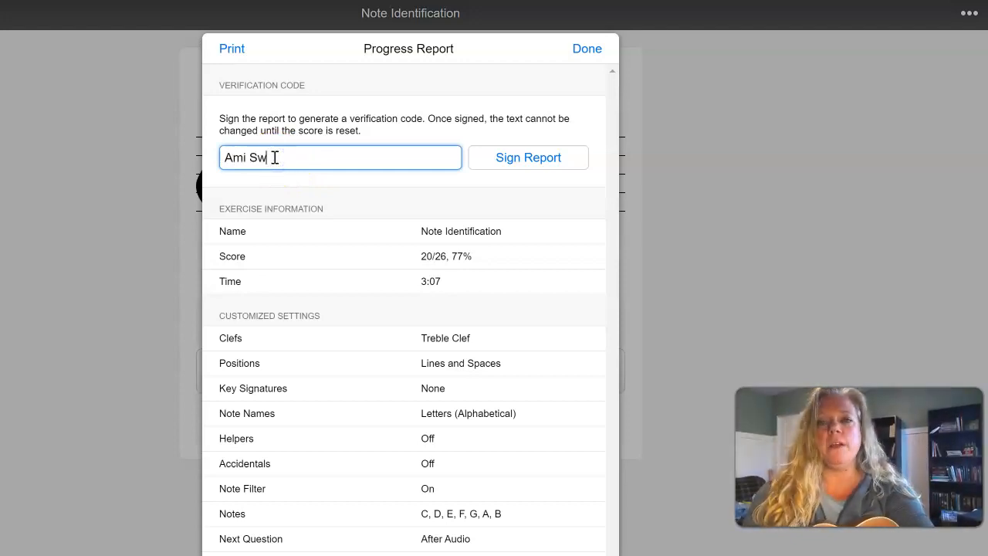
{"action": "type", "text": "allow P5"}
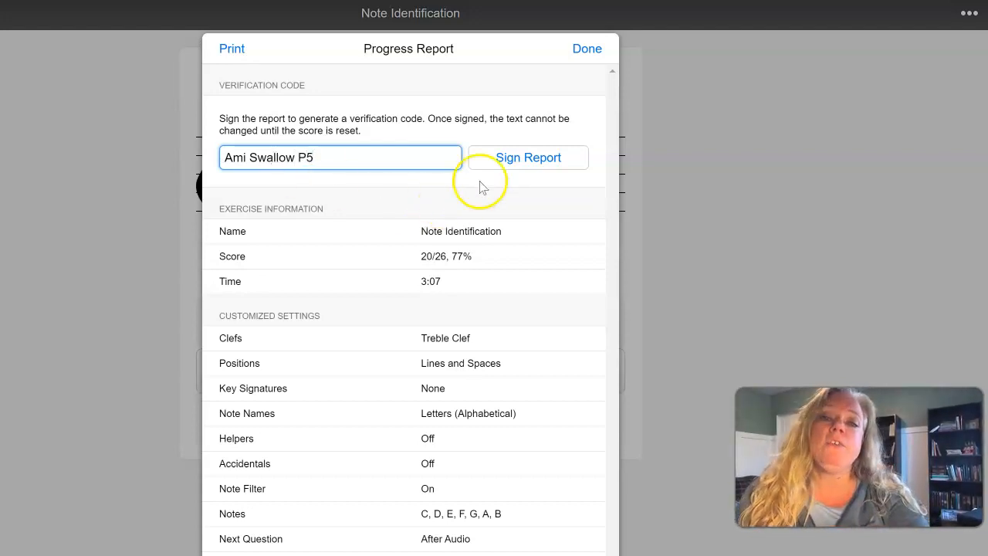
{"action": "left_click", "coordinate": [528, 158]}
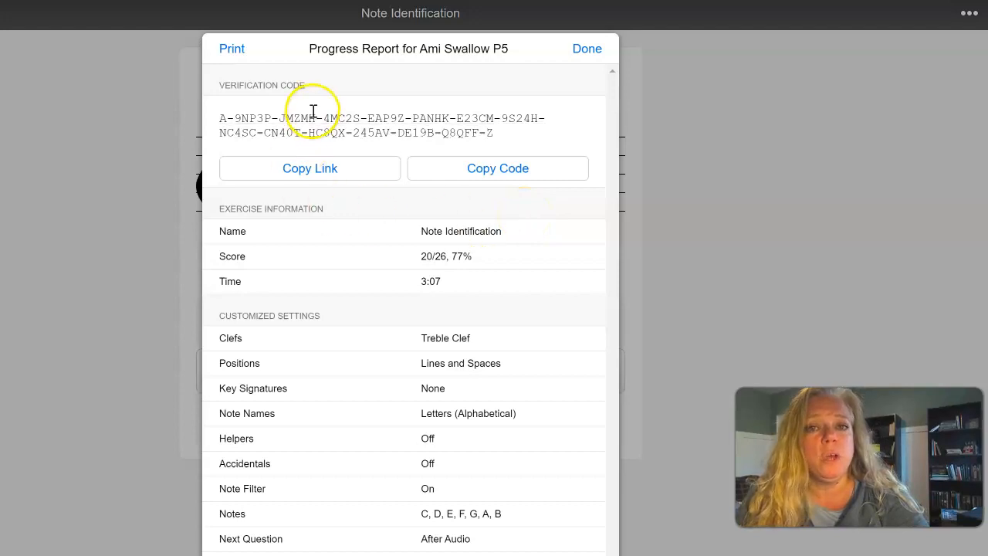
{"action": "mouse_move", "coordinate": [405, 224]}
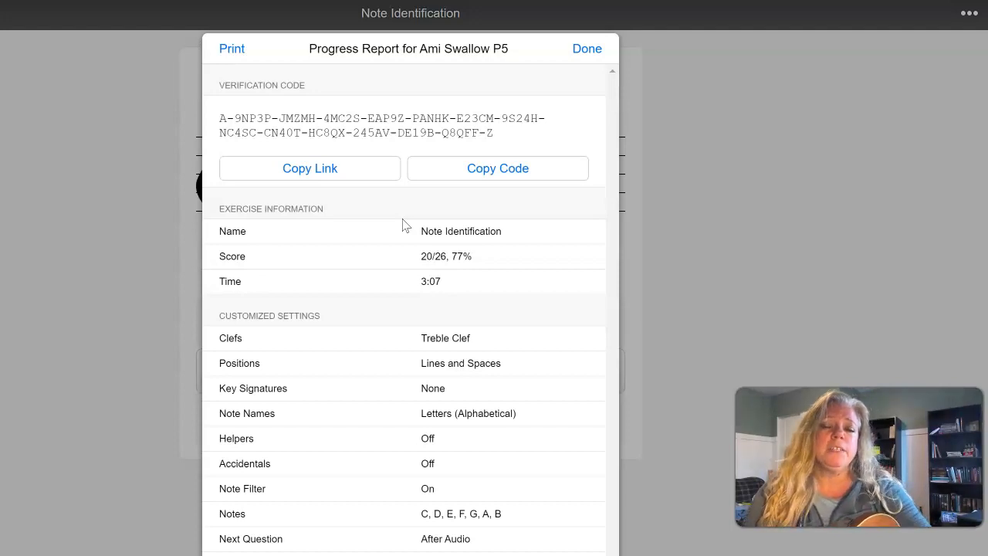
{"action": "mouse_move", "coordinate": [177, 500]}
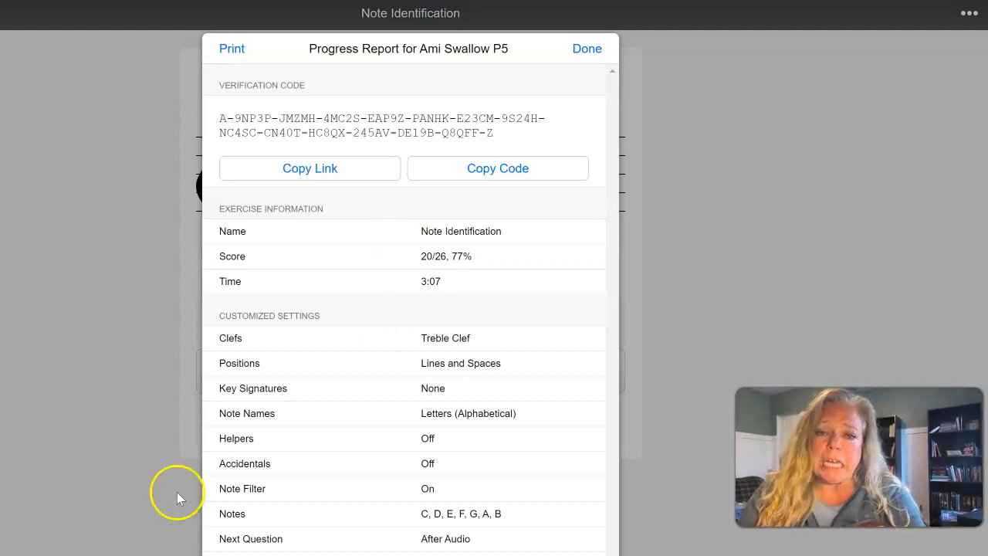